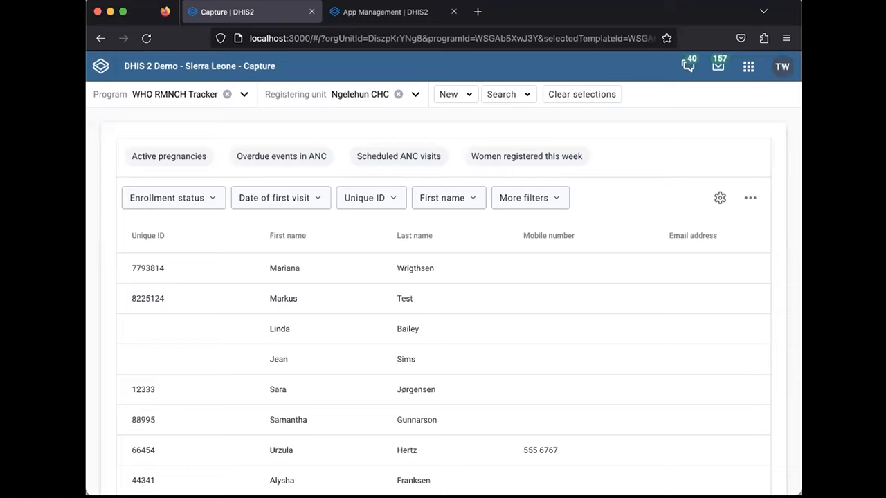
mouse_move(584, 20)
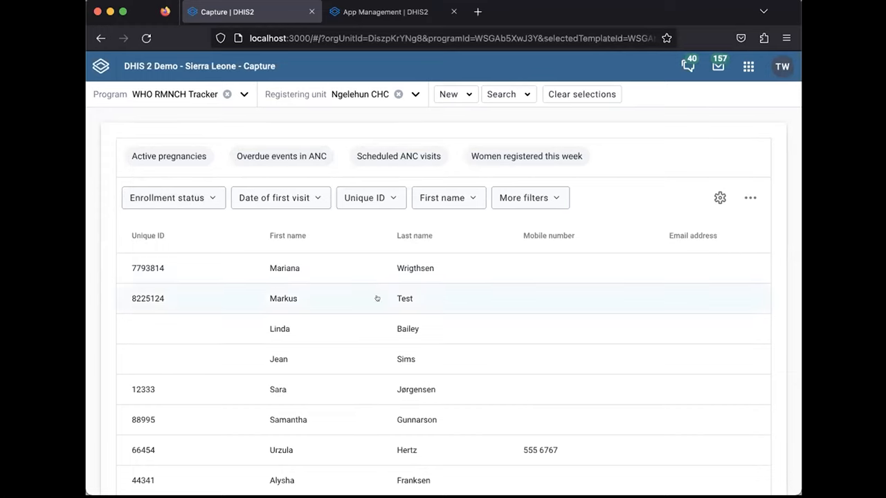
mouse_move(624, 206)
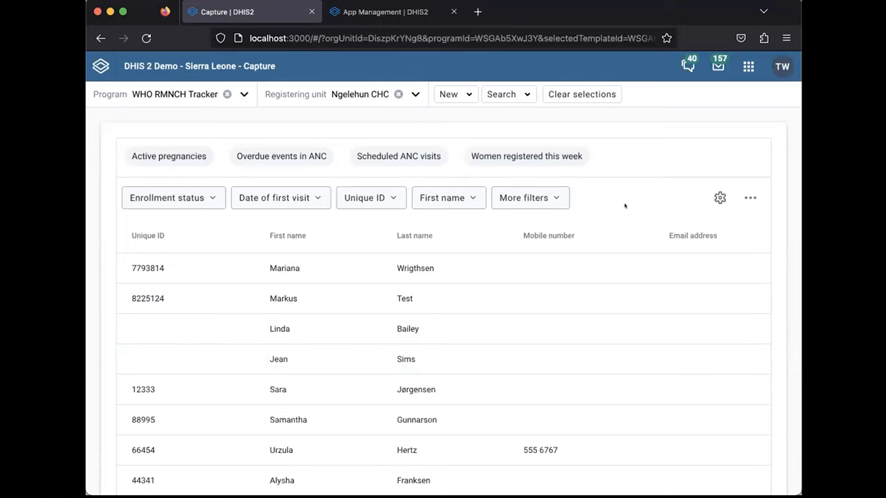
mouse_move(213, 178)
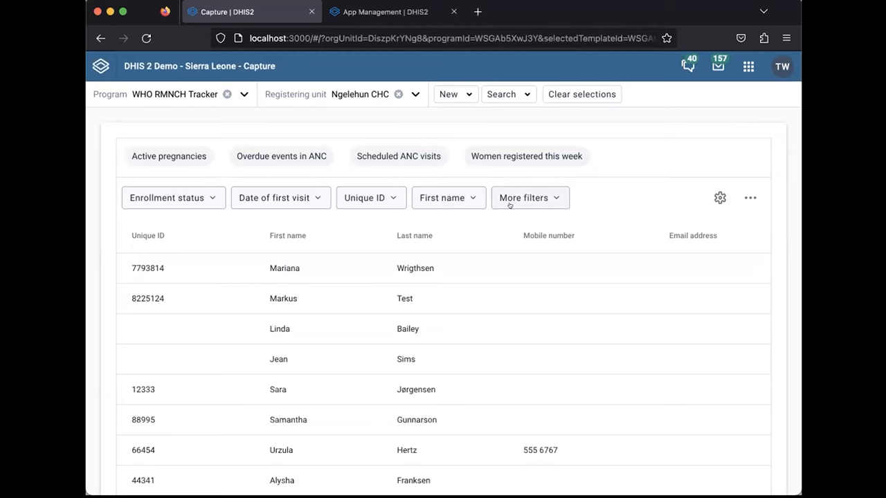
Expand More filters to reveal Last name, Address, City, Birth date and Program stage.
left_click(529, 198)
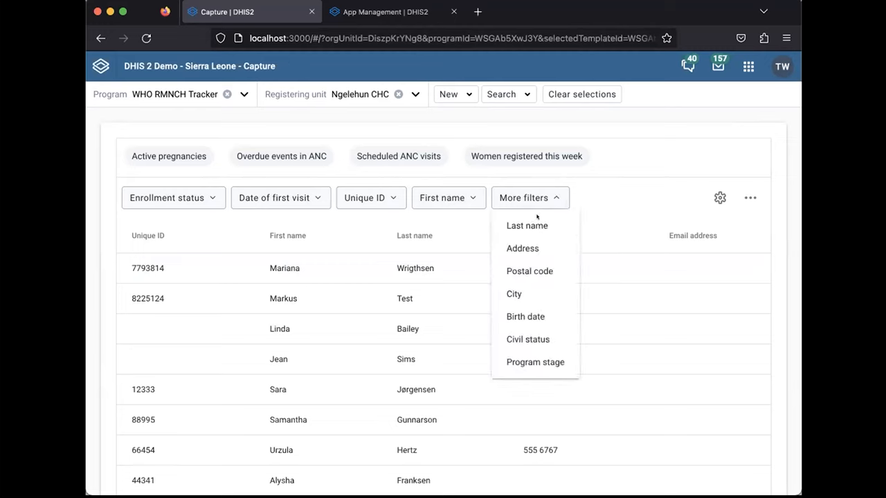
mouse_move(535, 362)
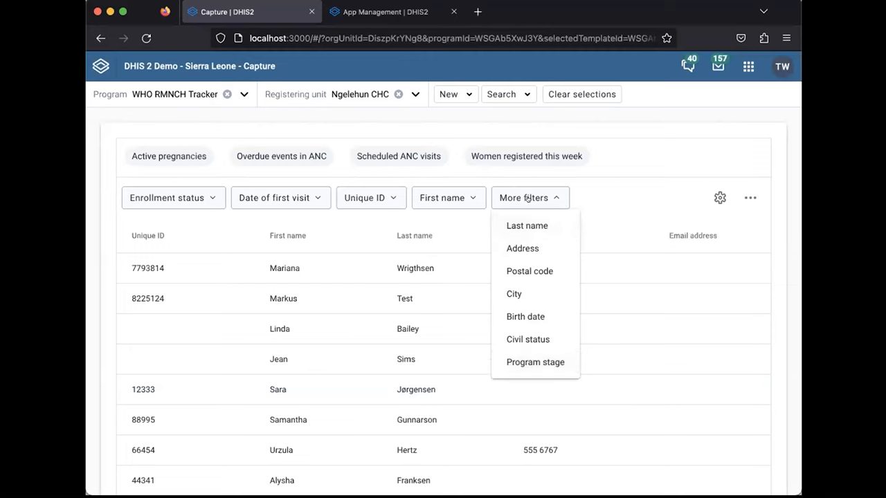
mouse_move(320, 194)
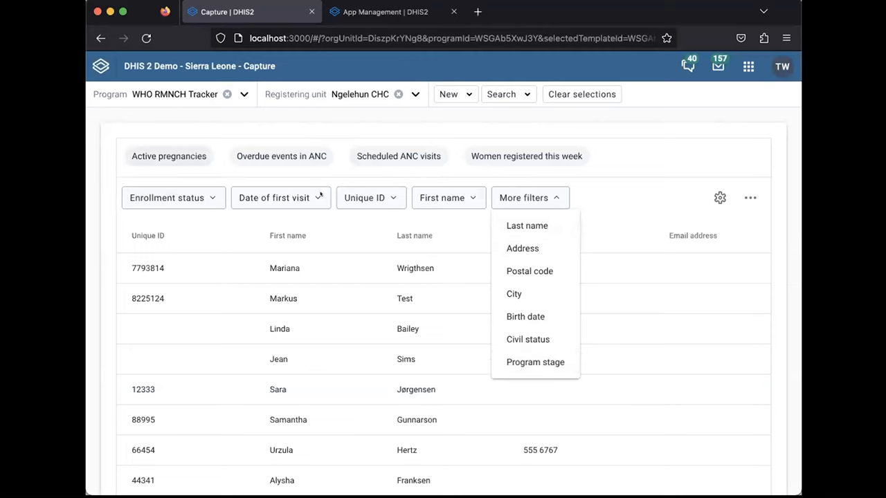
mouse_move(540, 198)
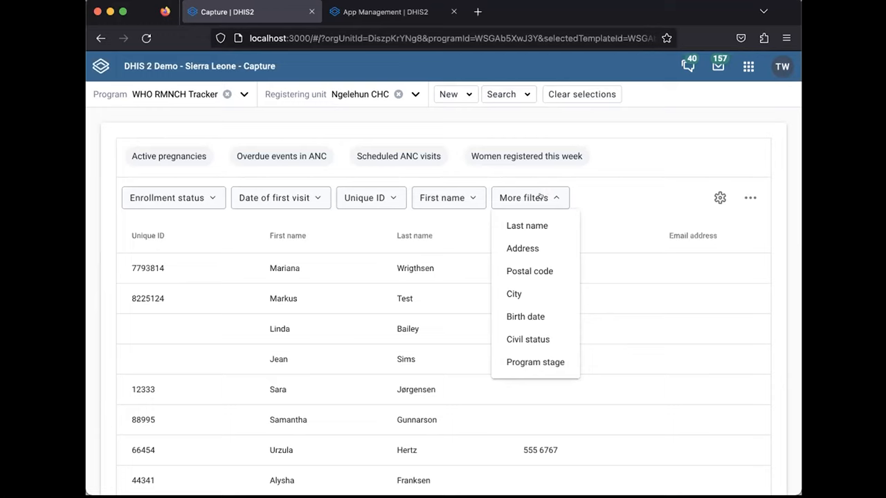
mouse_move(523, 248)
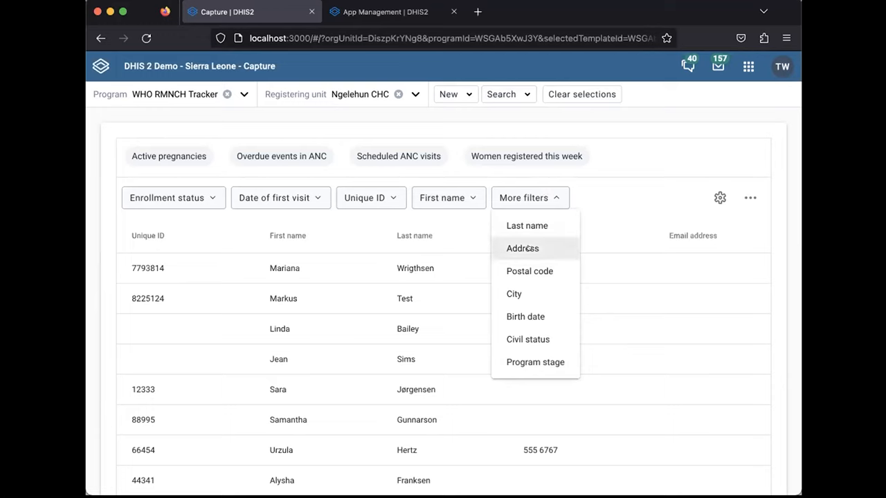
mouse_move(513, 294)
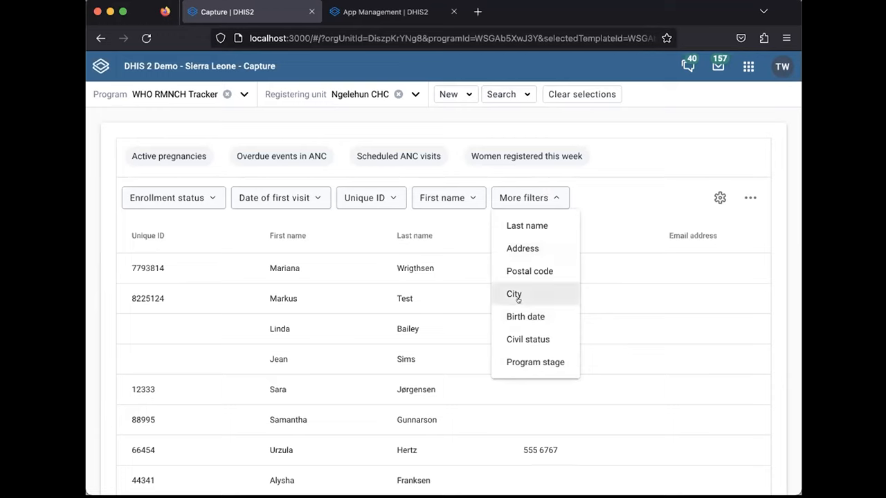
mouse_move(526, 225)
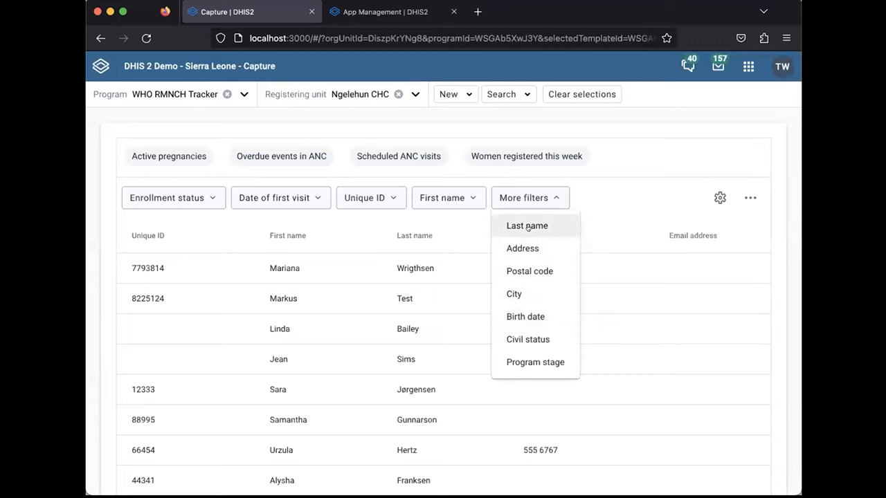
mouse_move(537, 270)
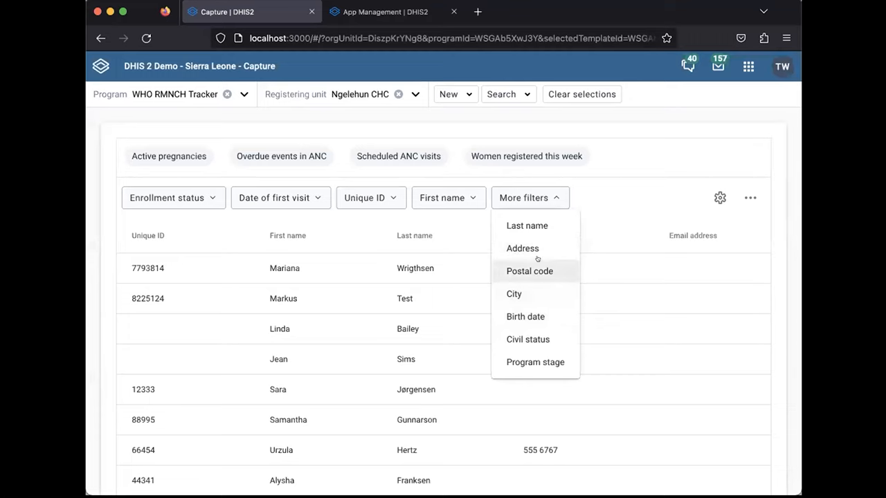
mouse_move(534, 362)
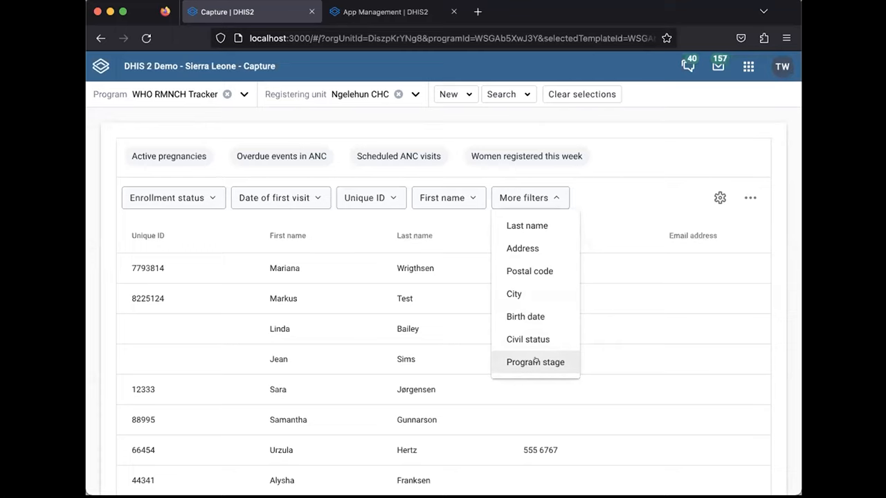
Filter the WHO RMNCH Tracker list to the Antenatal care visit program stage.
left_click(534, 362)
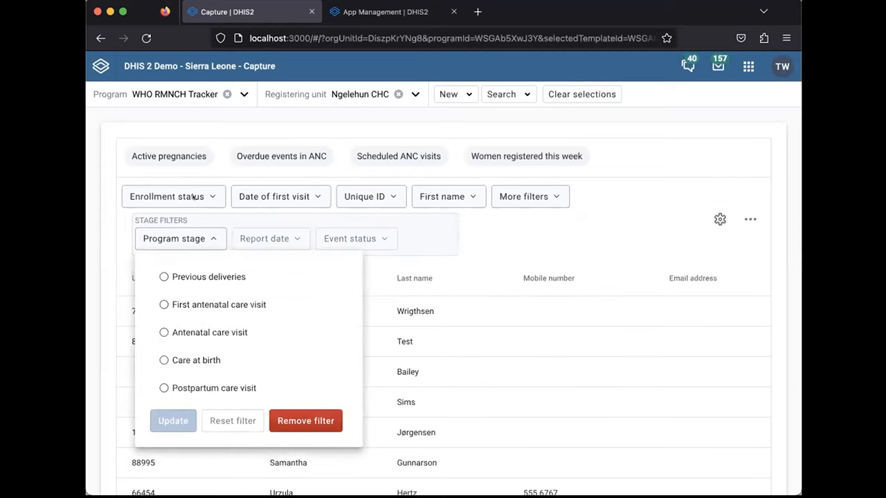
left_click(164, 332)
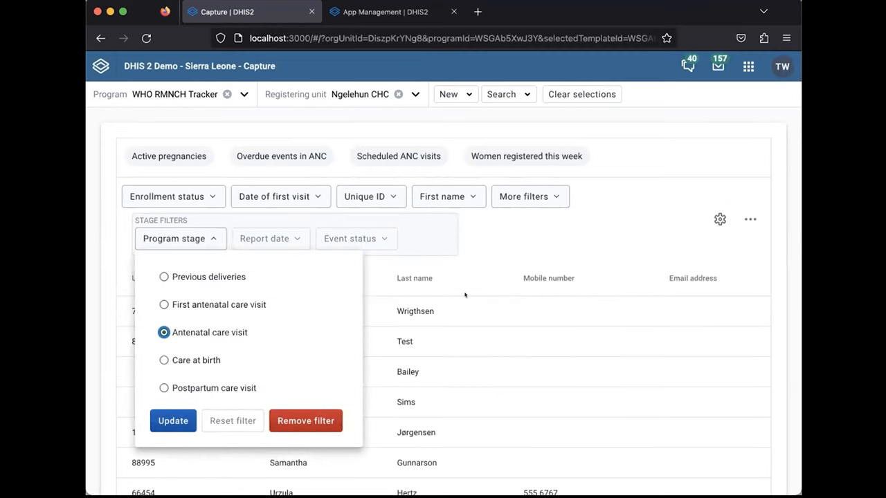
mouse_move(269, 337)
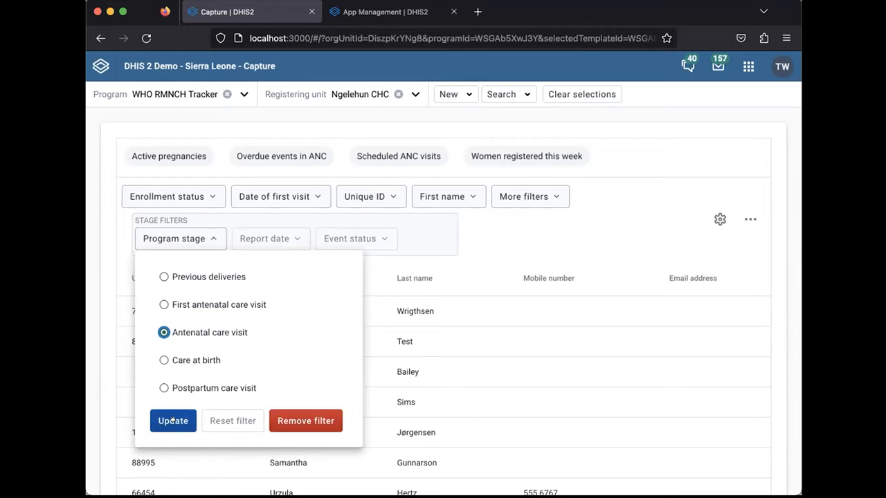
left_click(173, 420)
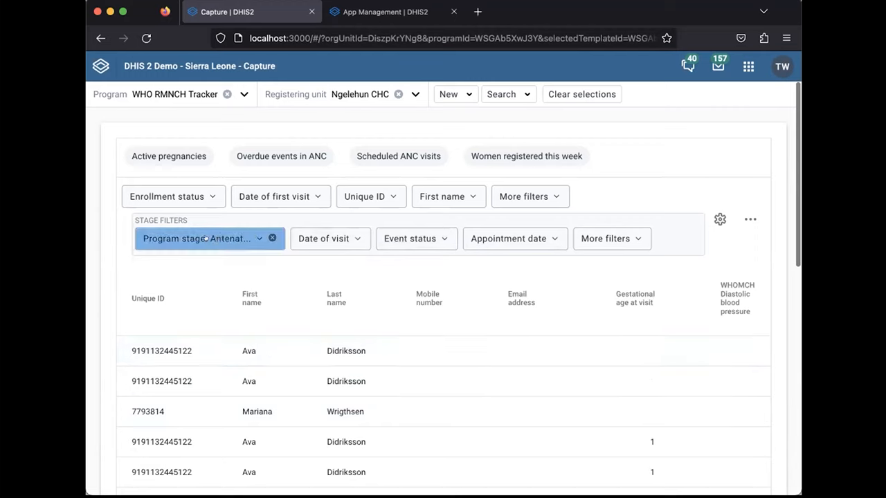
mouse_move(415, 137)
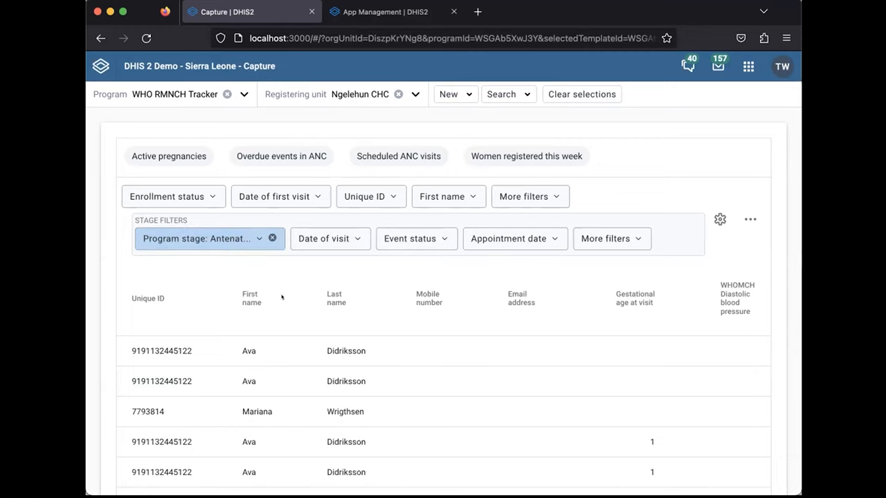
mouse_move(606, 274)
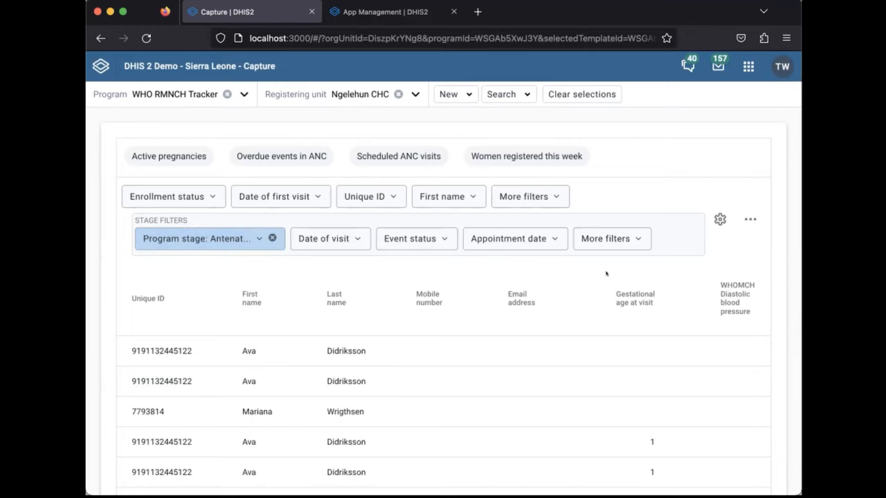
mouse_move(505, 228)
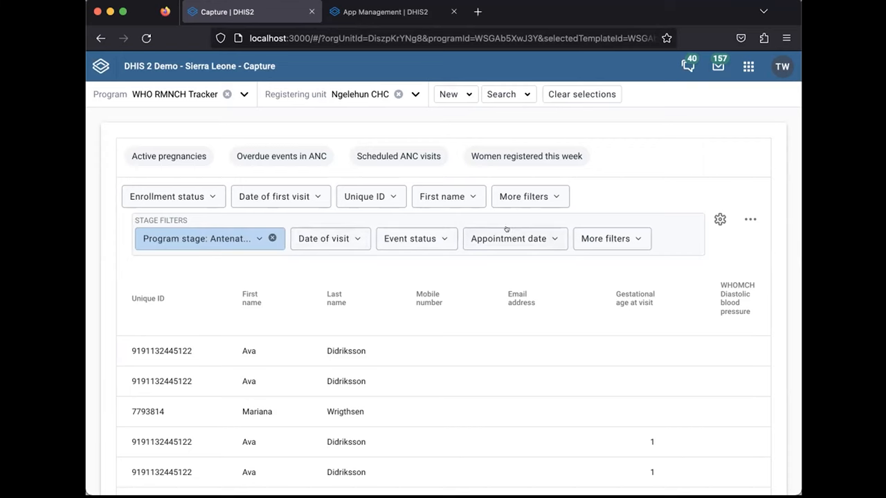
mouse_move(214, 351)
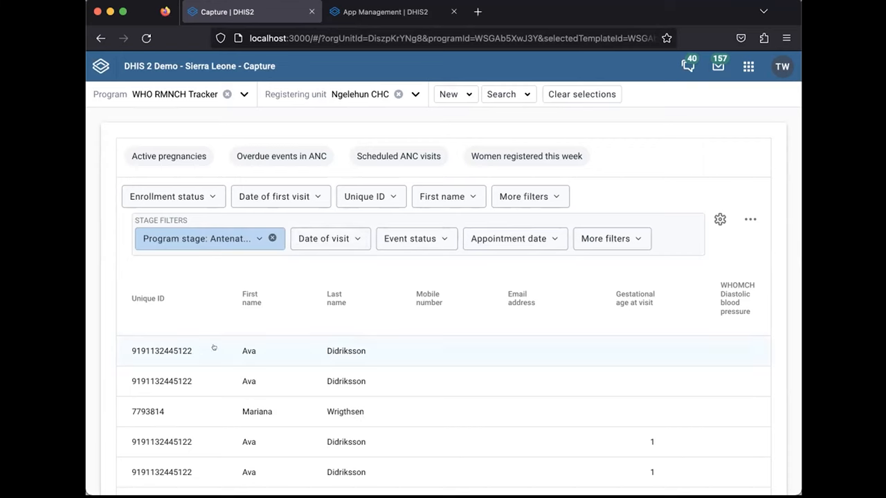
mouse_move(374, 350)
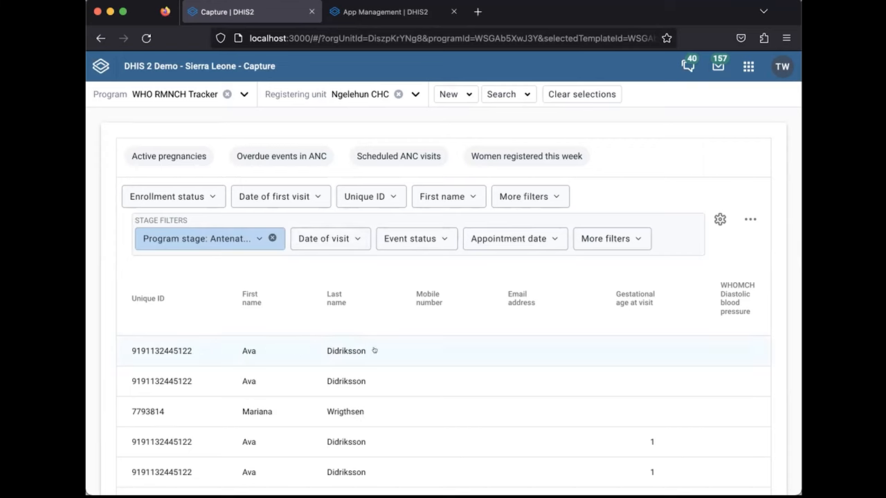
mouse_move(555, 340)
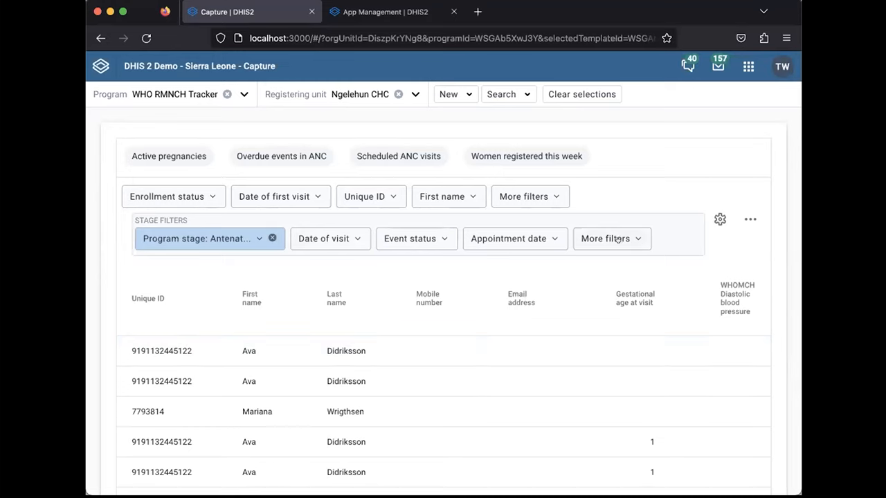
left_click(605, 238)
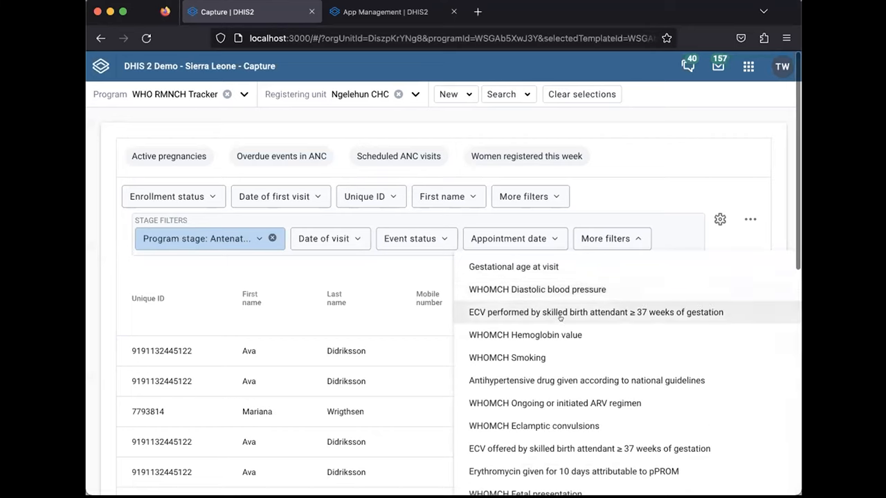
left_click(507, 358)
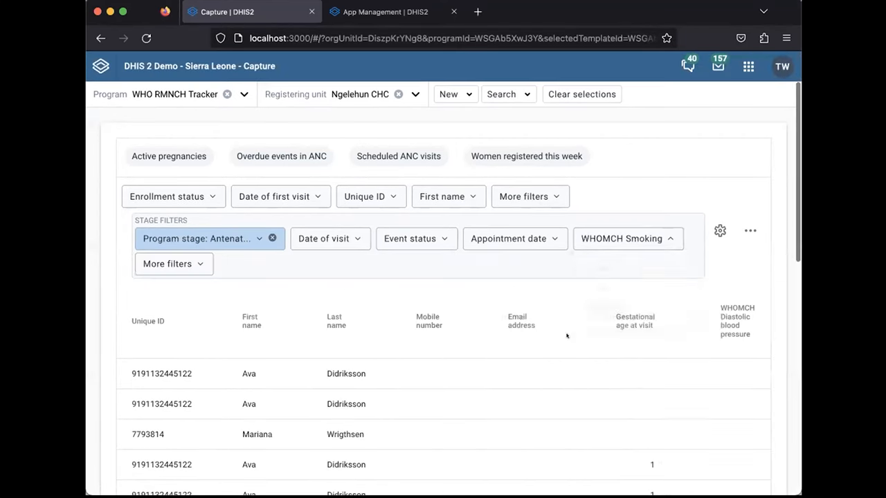
left_click(626, 238)
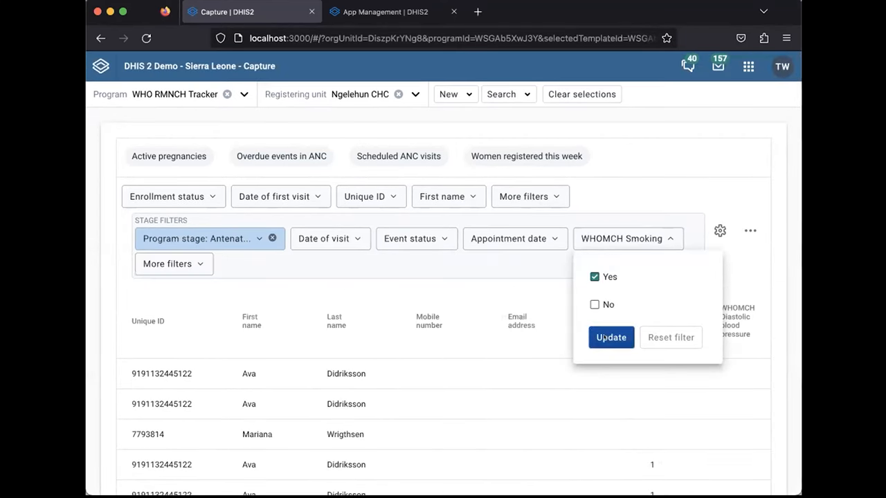
left_click(610, 337)
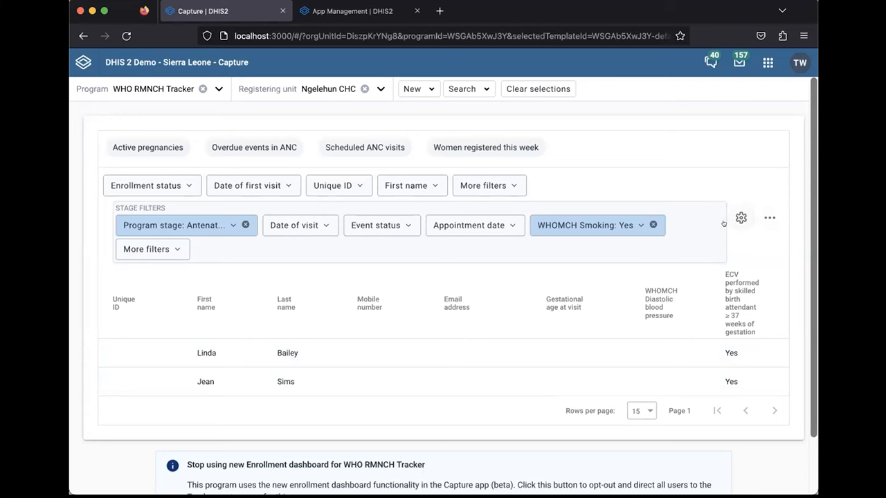
Add the smoking cessation counselling column to the list table and save the column selection.
left_click(740, 218)
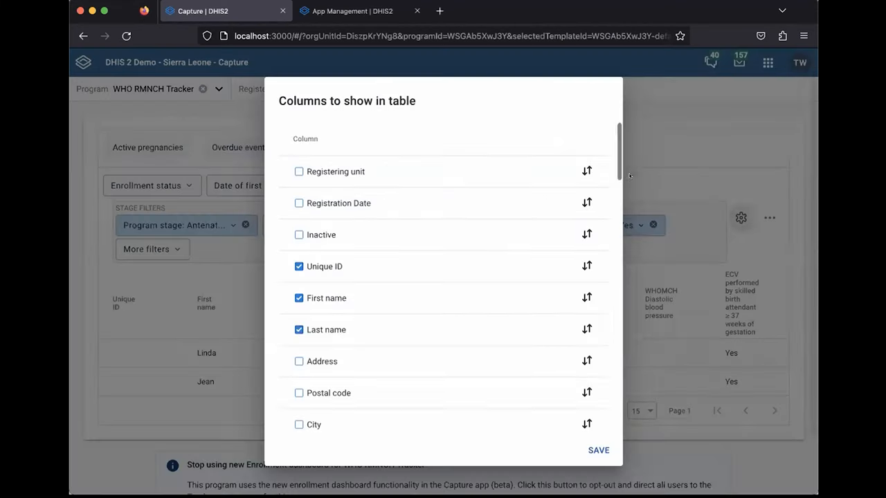
scroll("up", 3)
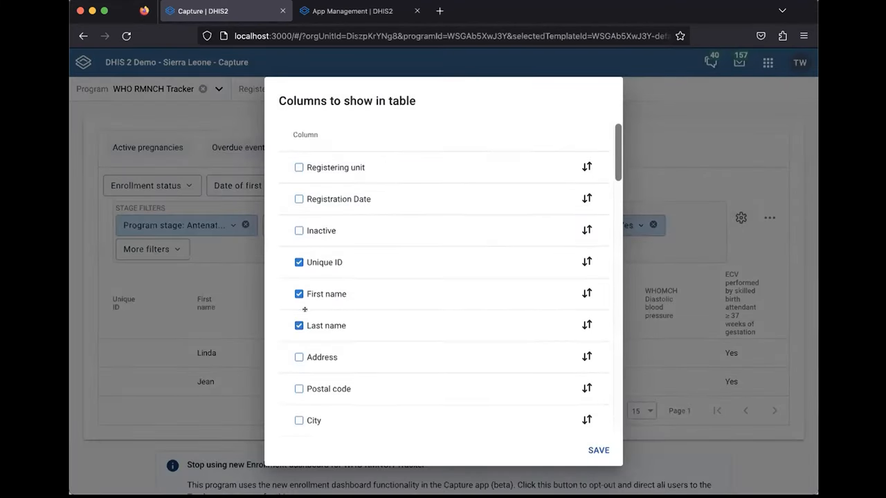
scroll("down", 3)
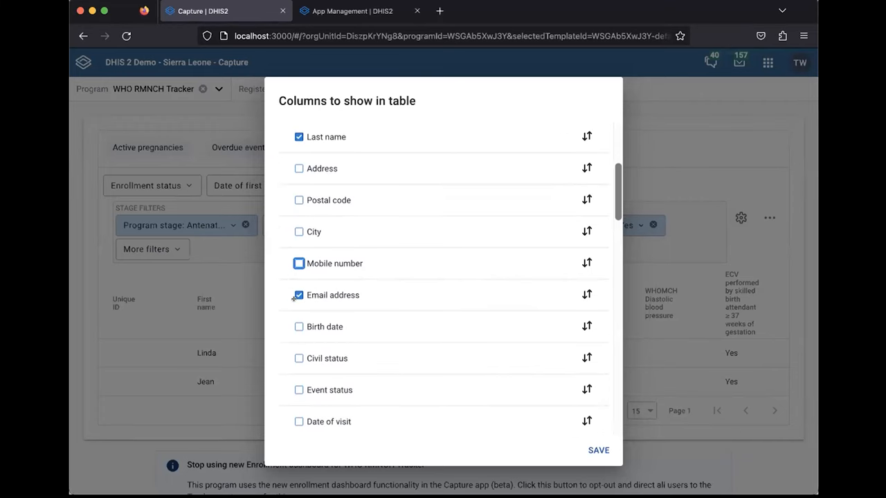
scroll("down", 3)
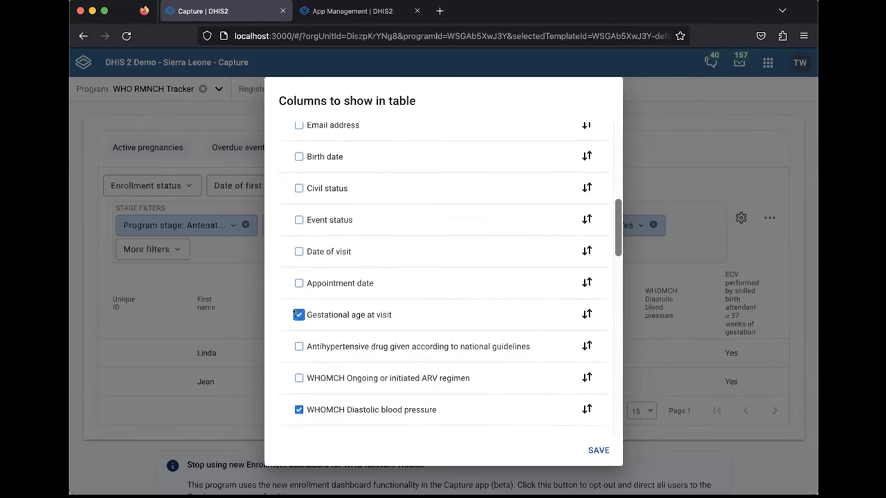
scroll("down", 3)
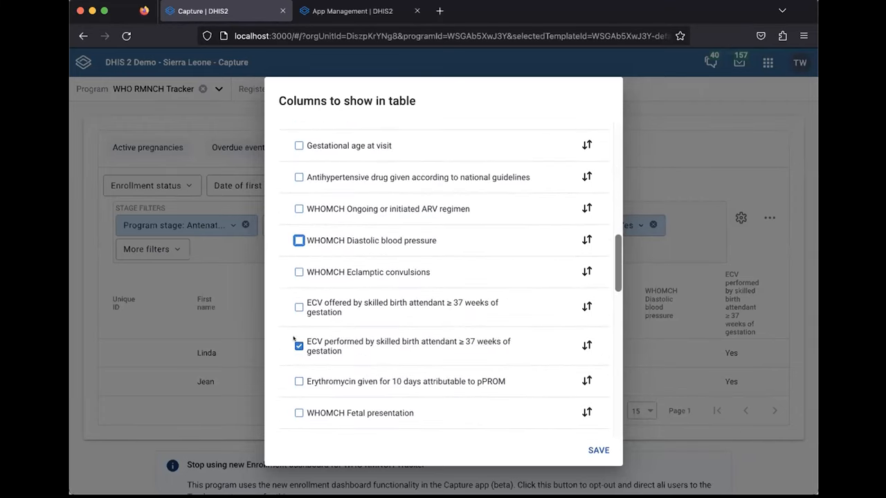
scroll("down", 3)
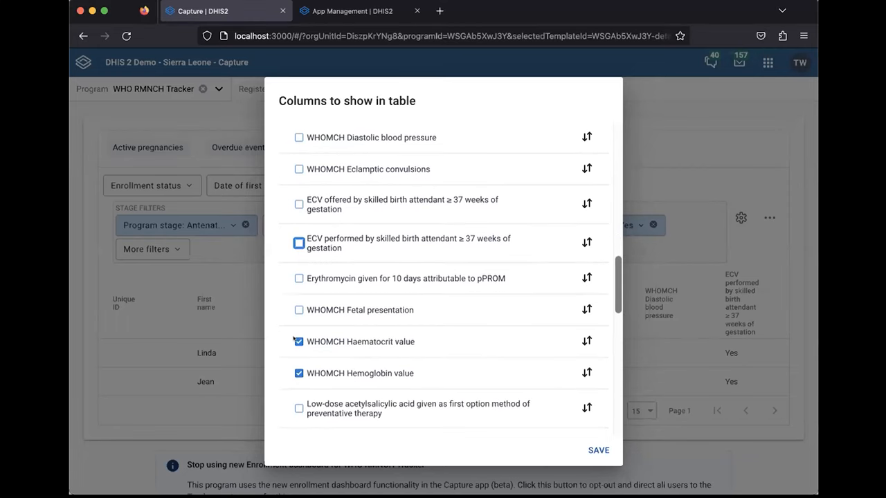
scroll("down", 3)
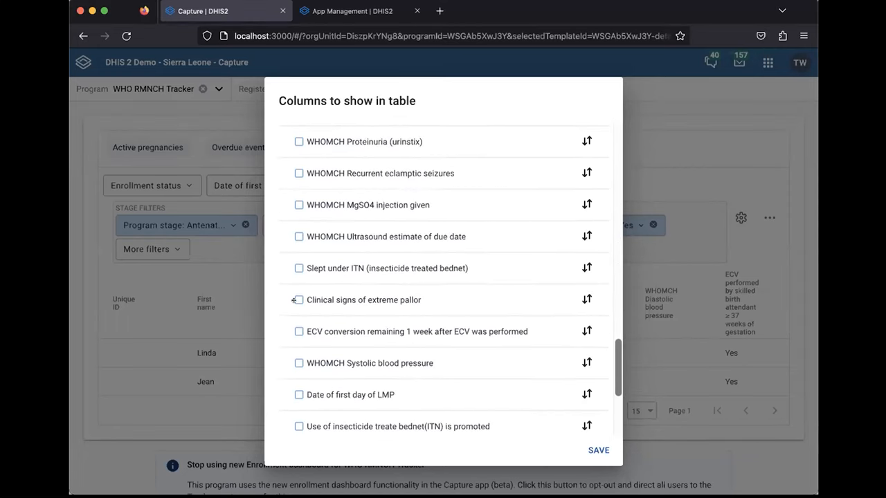
scroll("down", 3)
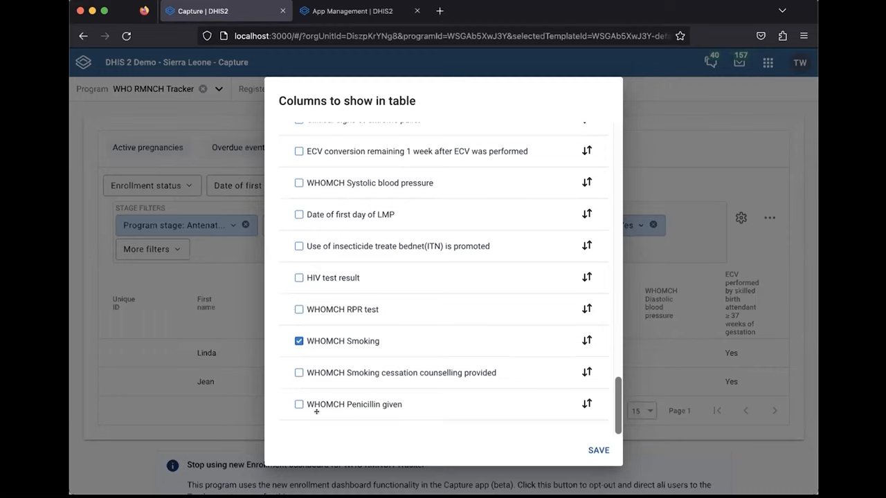
left_click(299, 372)
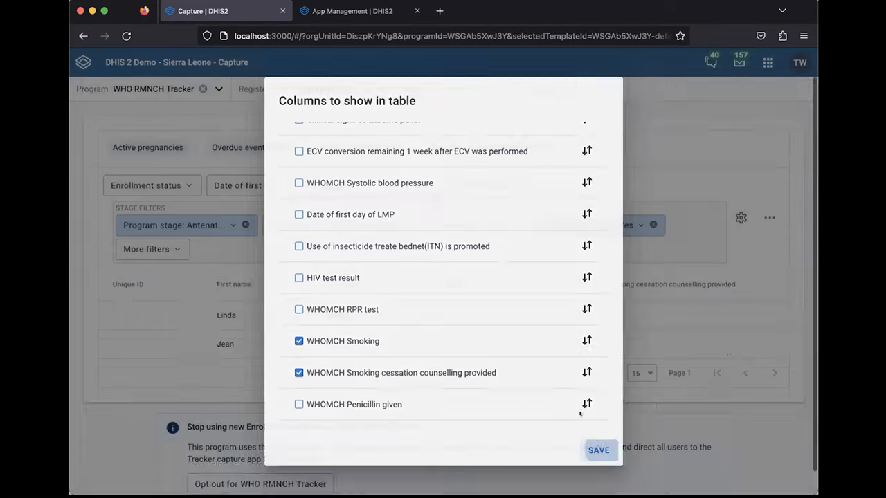
left_click(598, 449)
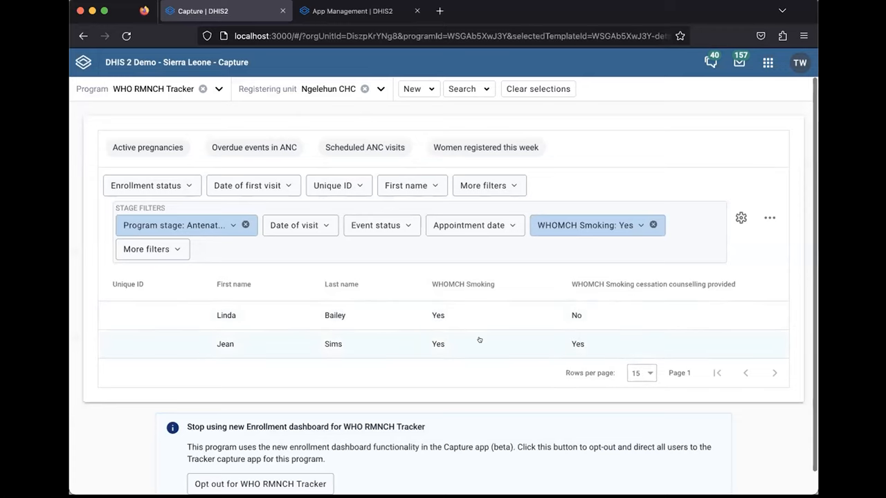
mouse_move(469, 322)
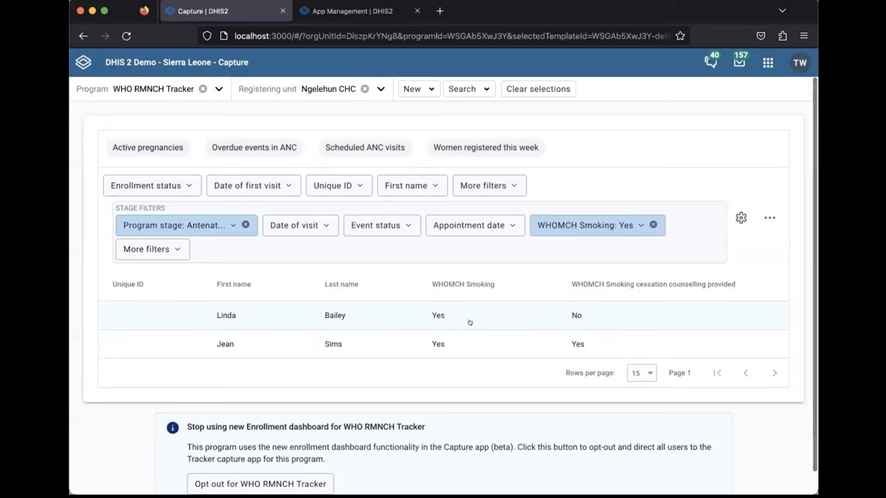
mouse_move(456, 320)
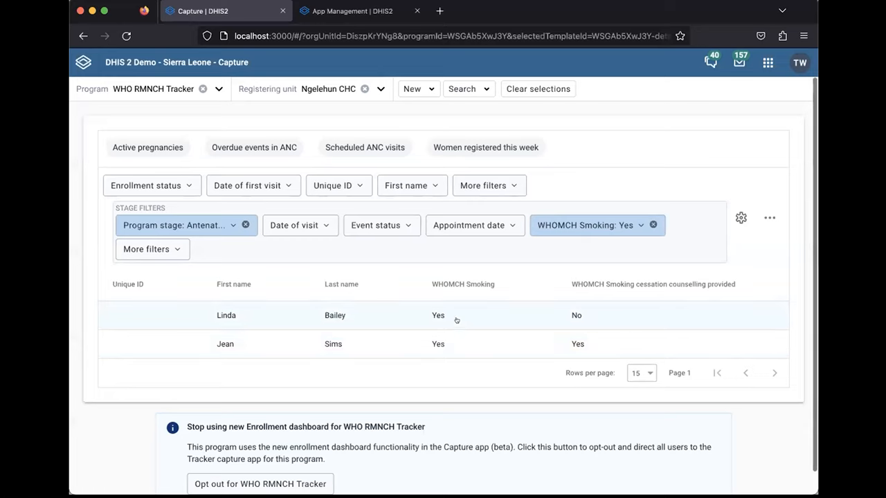
mouse_move(266, 316)
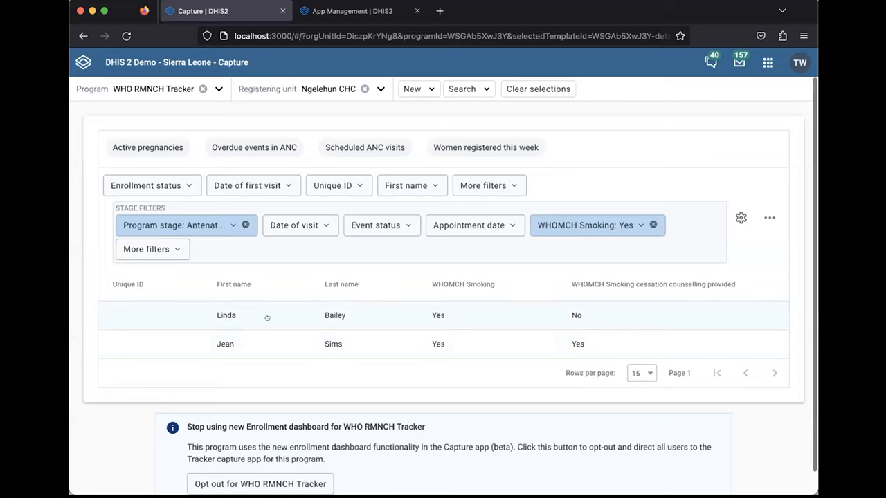
mouse_move(611, 317)
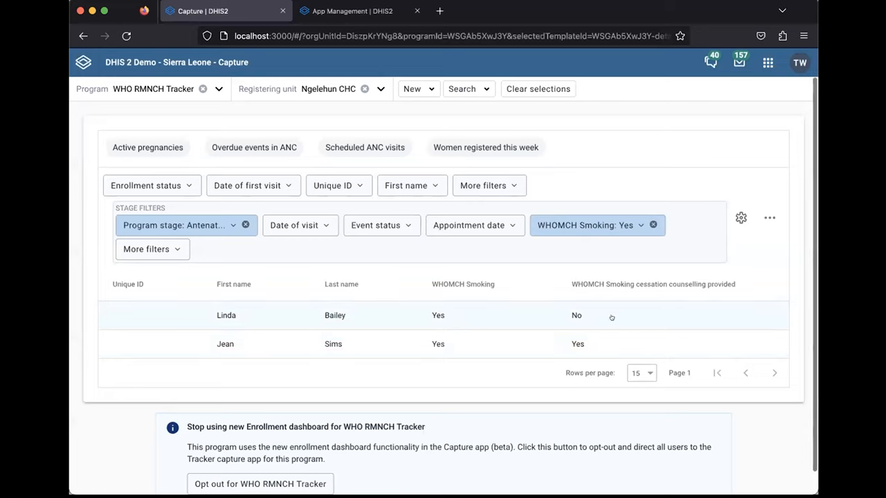
mouse_move(591, 317)
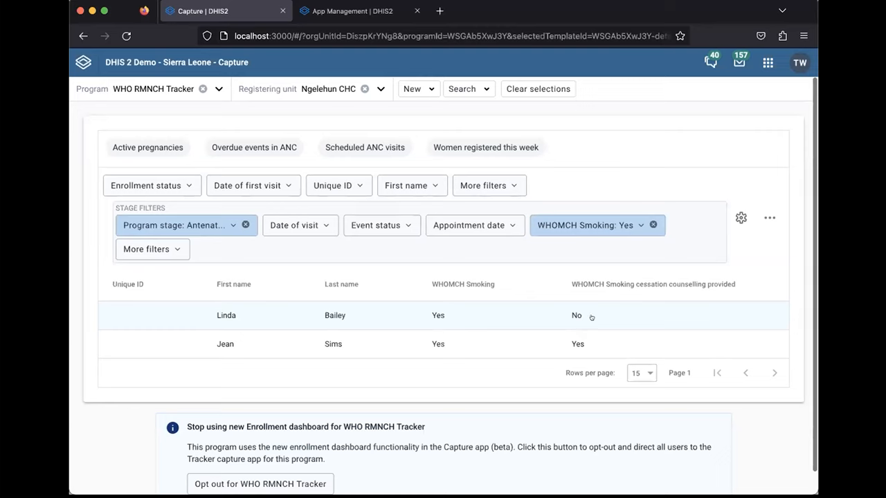
mouse_move(629, 321)
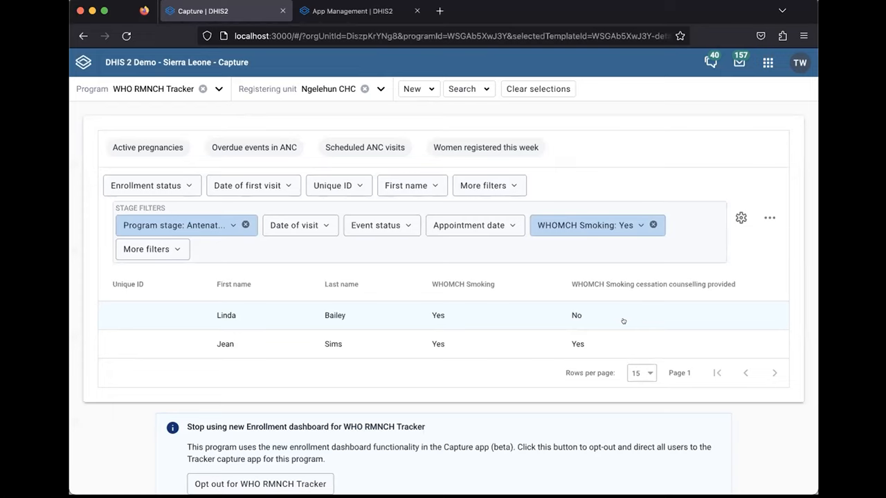
mouse_move(645, 244)
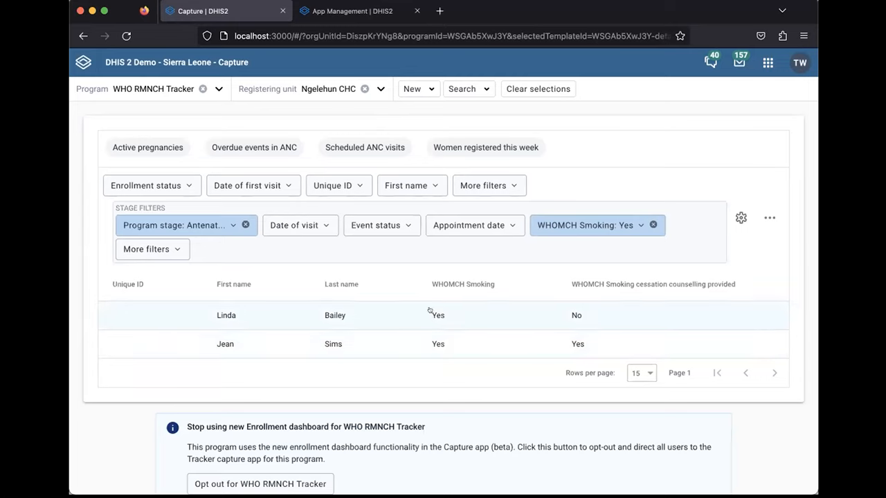
mouse_move(743, 348)
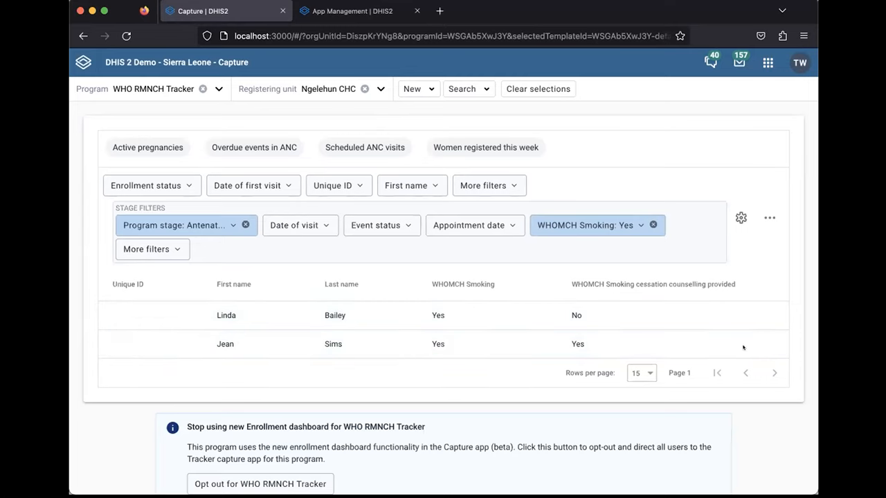
mouse_move(618, 395)
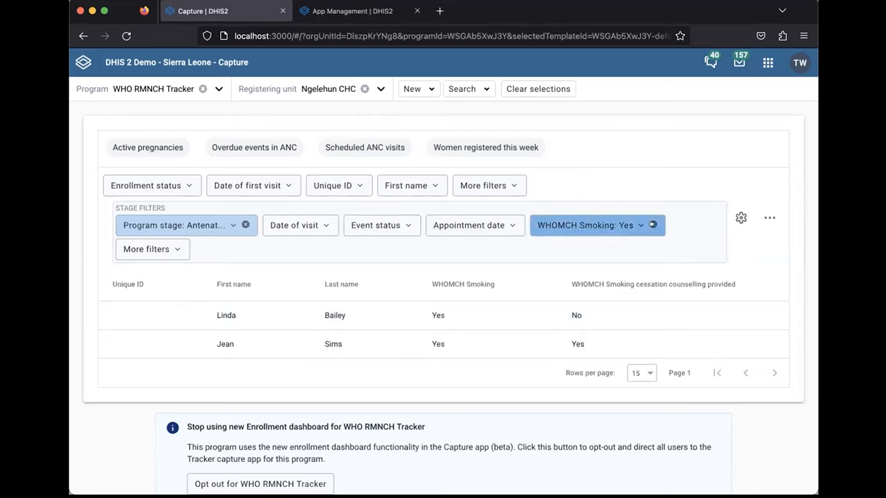
mouse_move(651, 225)
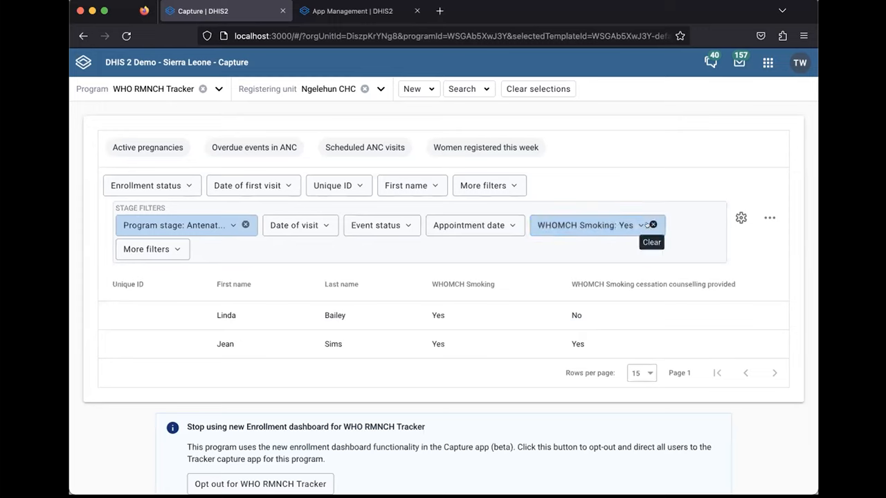
mouse_move(333, 281)
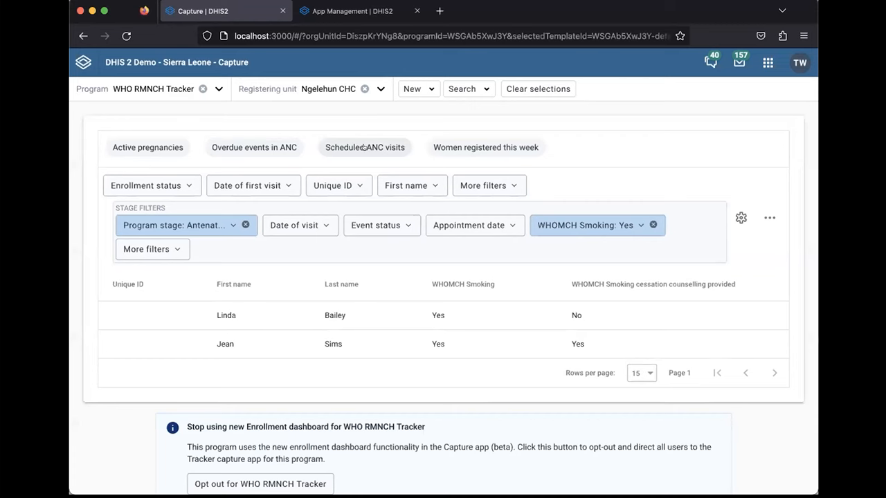
Switch to the Scheduled ANC visits working list showing three scheduled appointments.
left_click(365, 147)
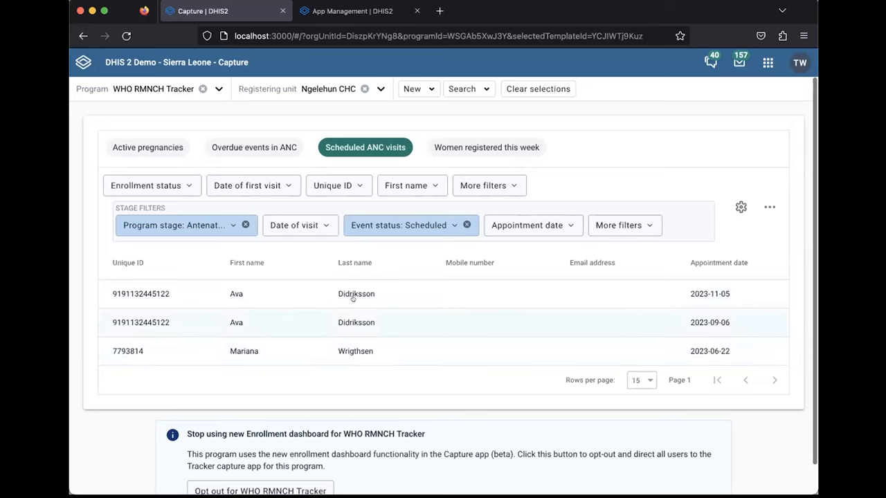
mouse_move(714, 337)
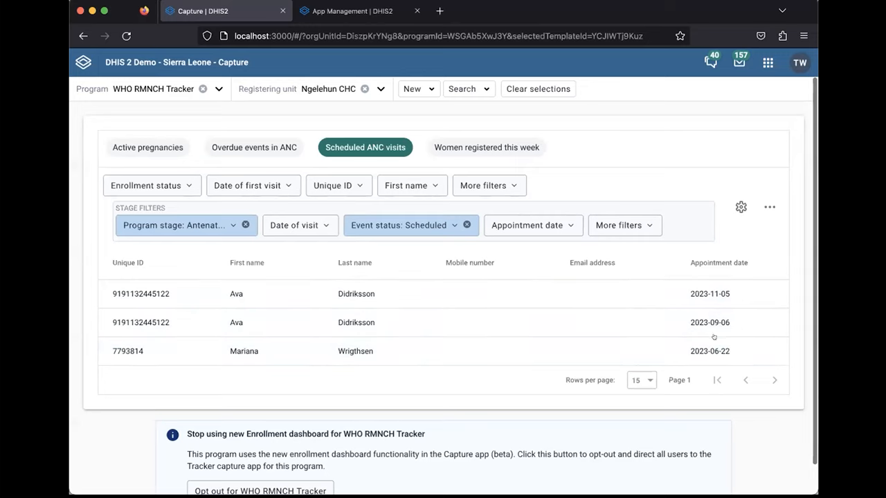
mouse_move(441, 360)
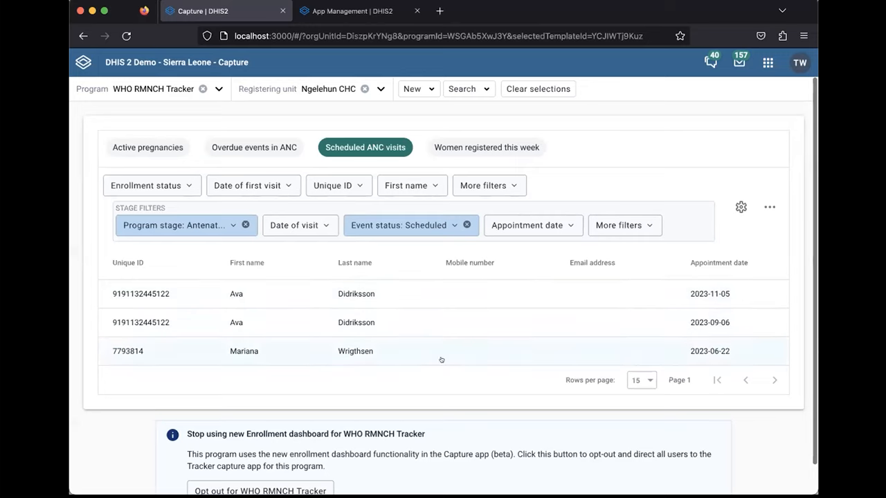
mouse_move(551, 244)
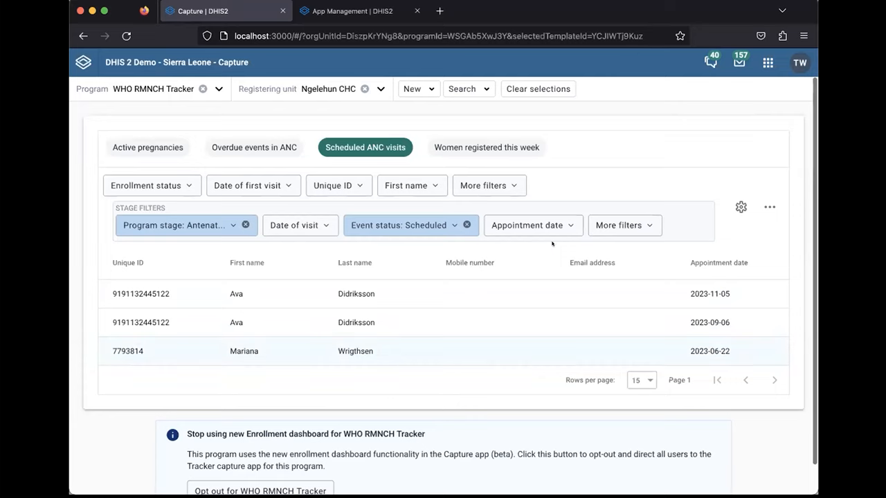
mouse_move(249, 361)
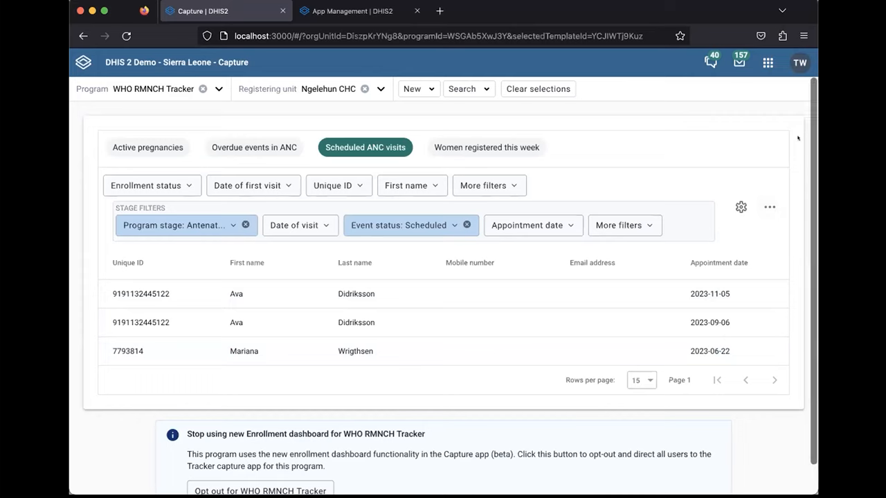
left_click(769, 207)
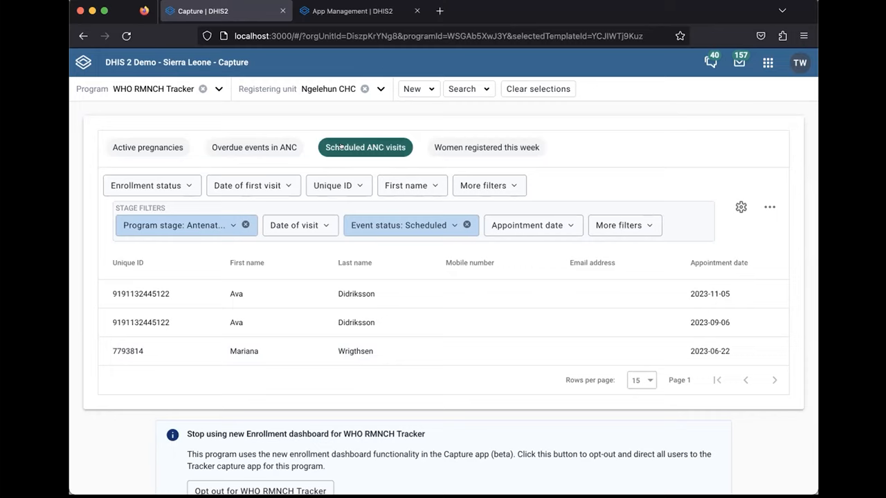
mouse_move(126, 141)
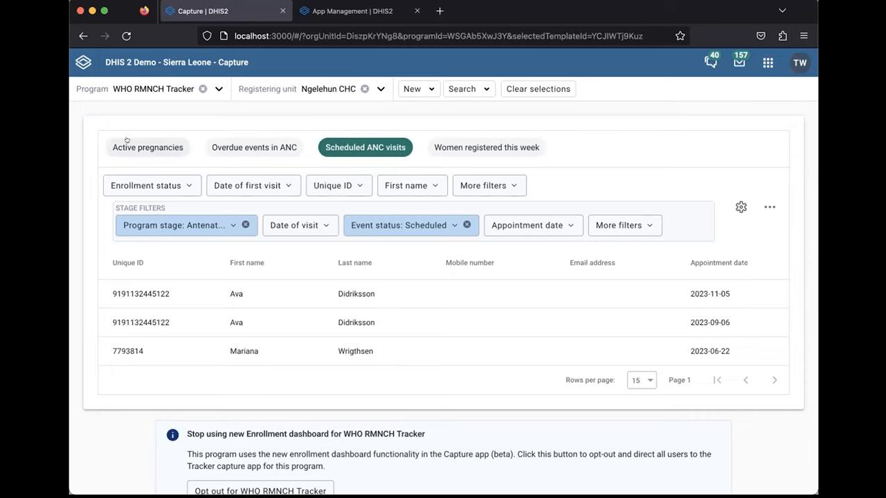
mouse_move(100, 146)
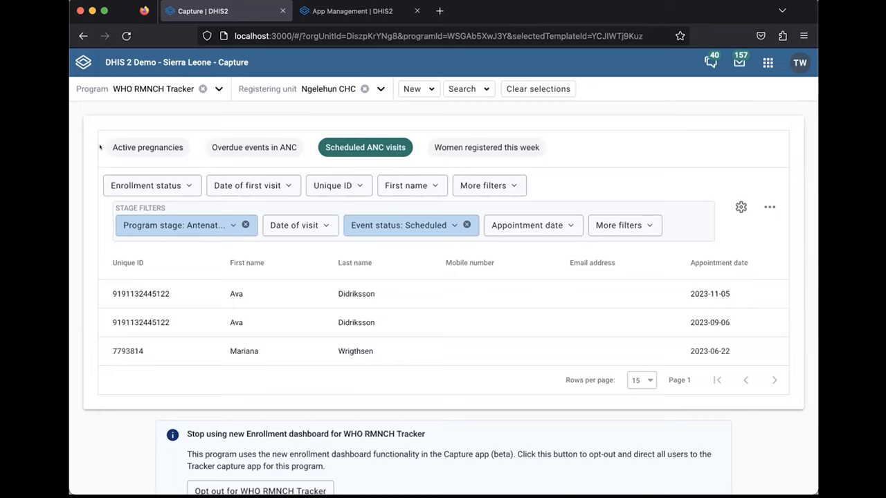
mouse_move(660, 299)
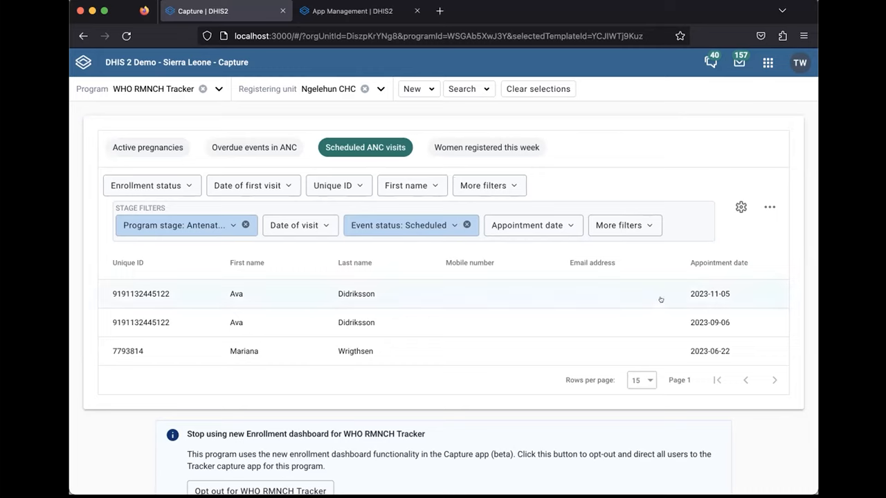
mouse_move(454, 158)
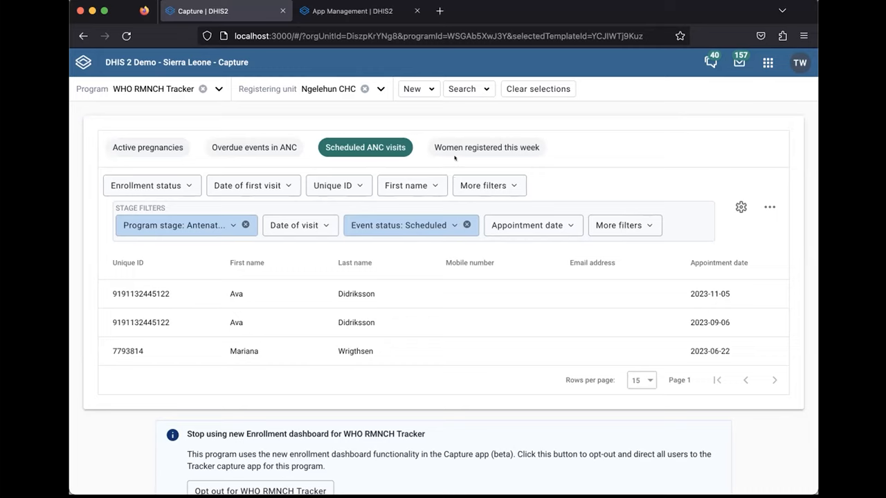
mouse_move(769, 206)
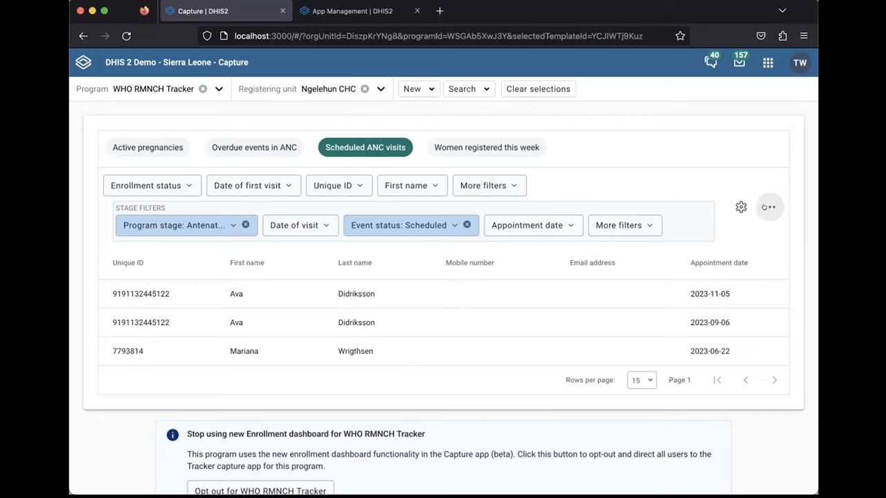
left_click(769, 207)
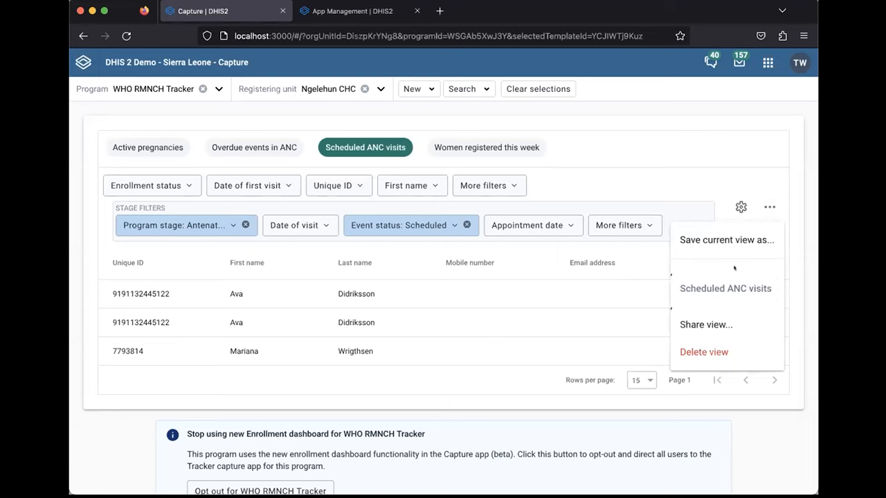
mouse_move(705, 325)
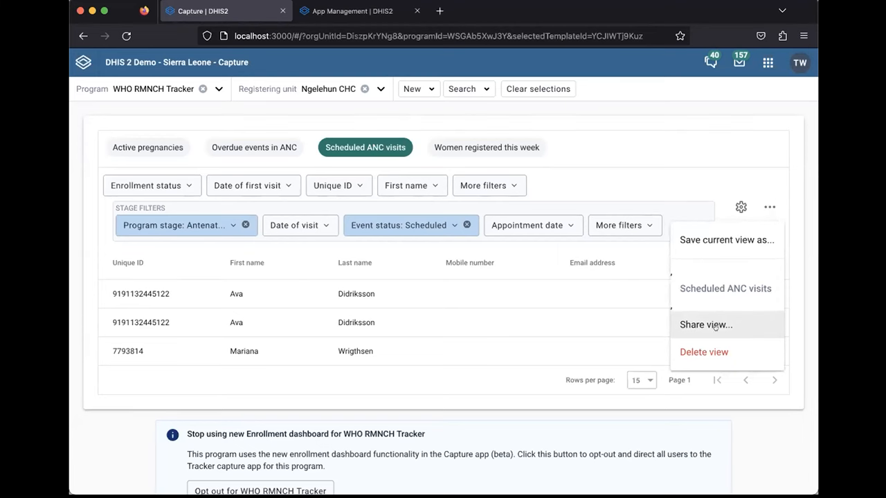
left_click(706, 325)
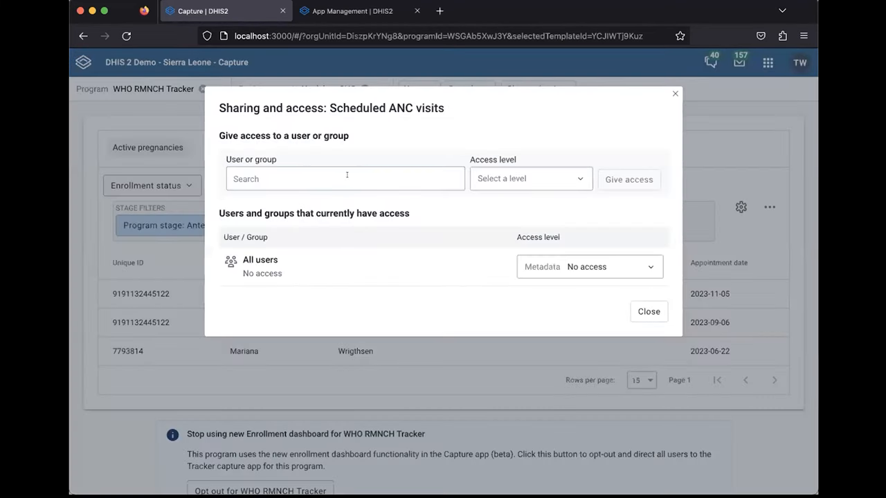
mouse_move(615, 128)
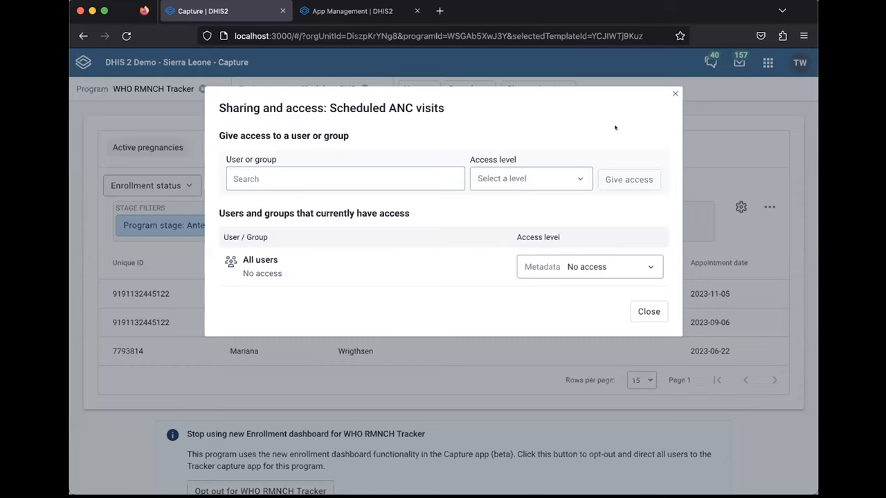
mouse_move(648, 311)
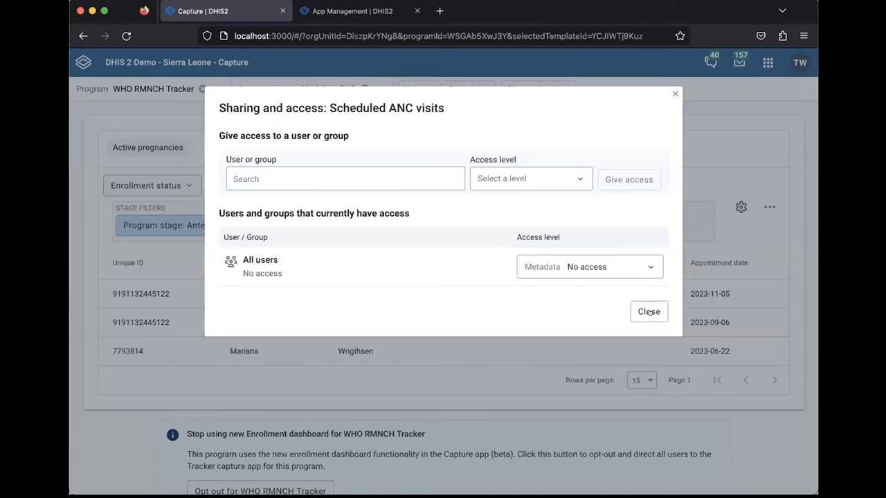
left_click(648, 311)
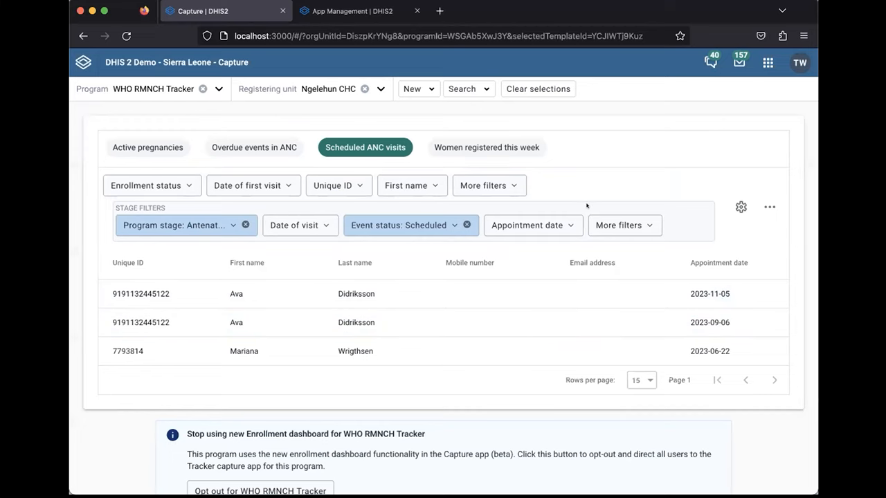
mouse_move(732, 20)
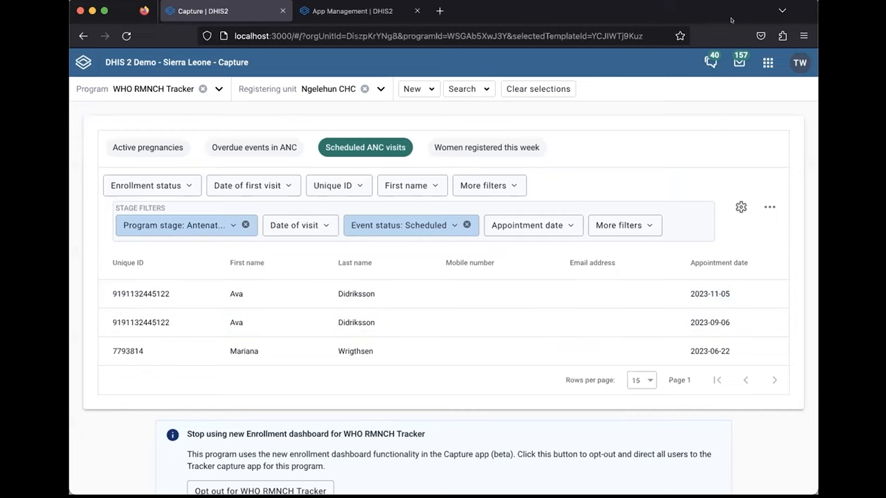
mouse_move(730, 98)
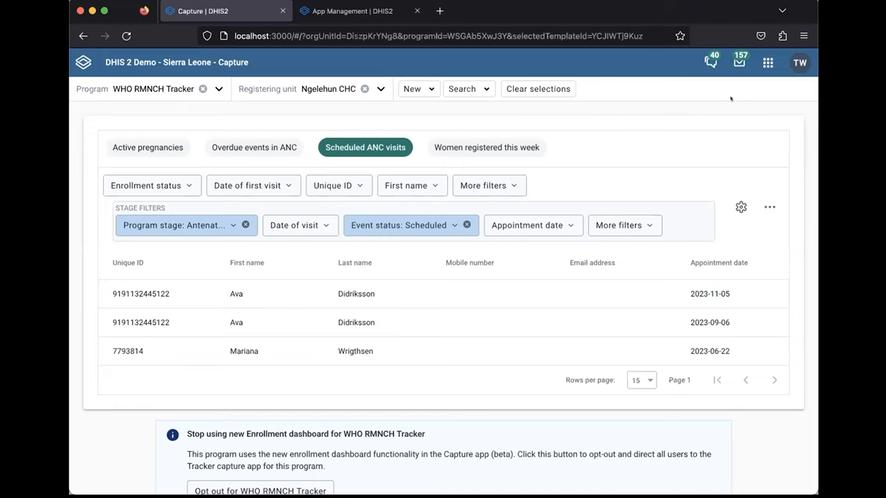
mouse_move(685, 110)
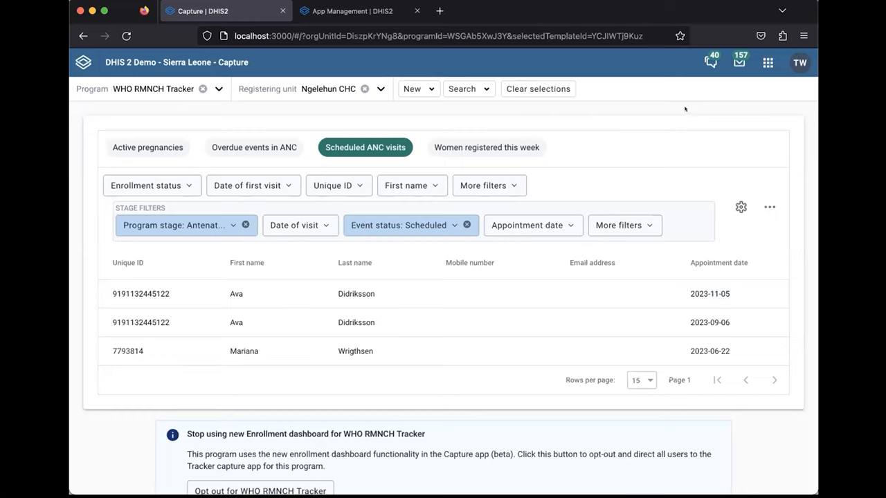
mouse_move(723, 127)
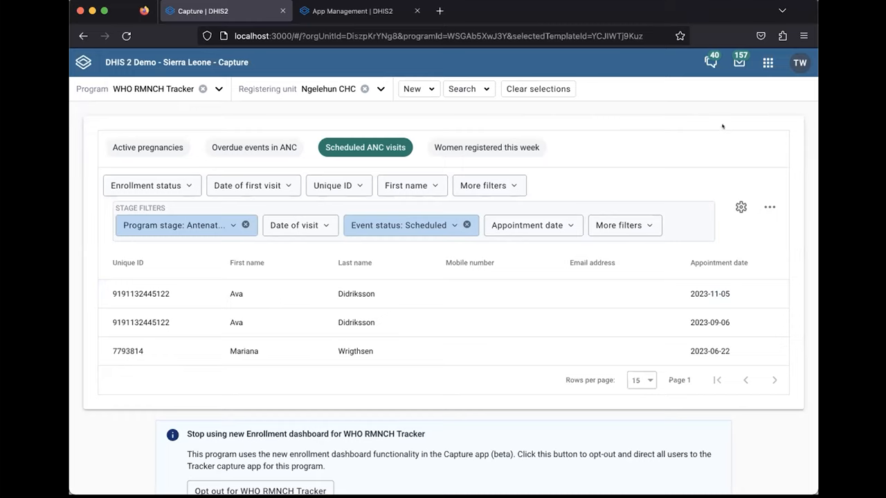